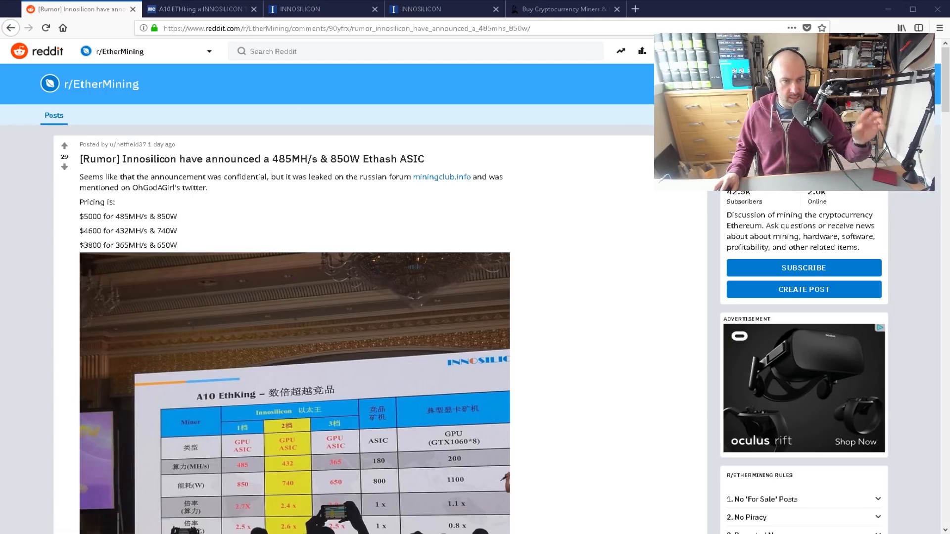
# Look through the forum thread where the leak appeared, then reread the Reddit rumor post.
pyautogui.click(201, 8)
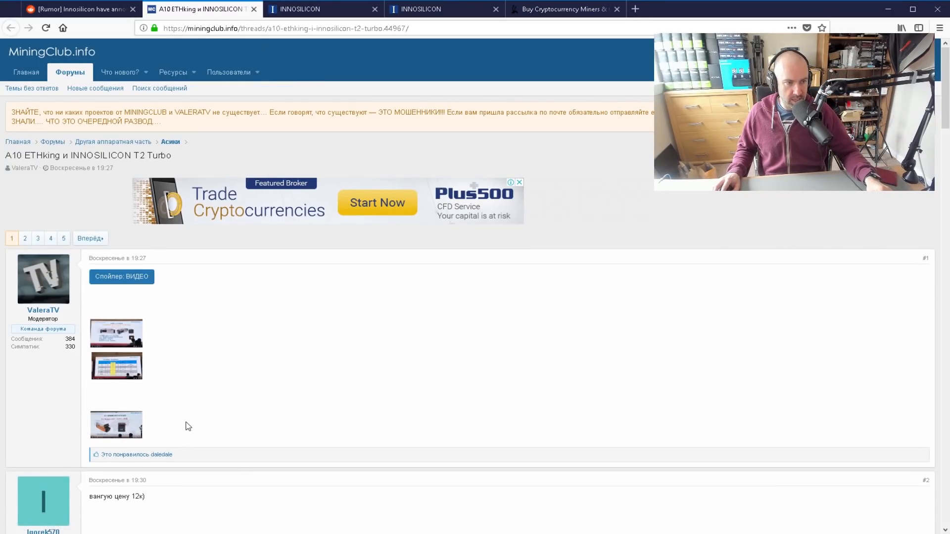
pyautogui.scroll(-3)
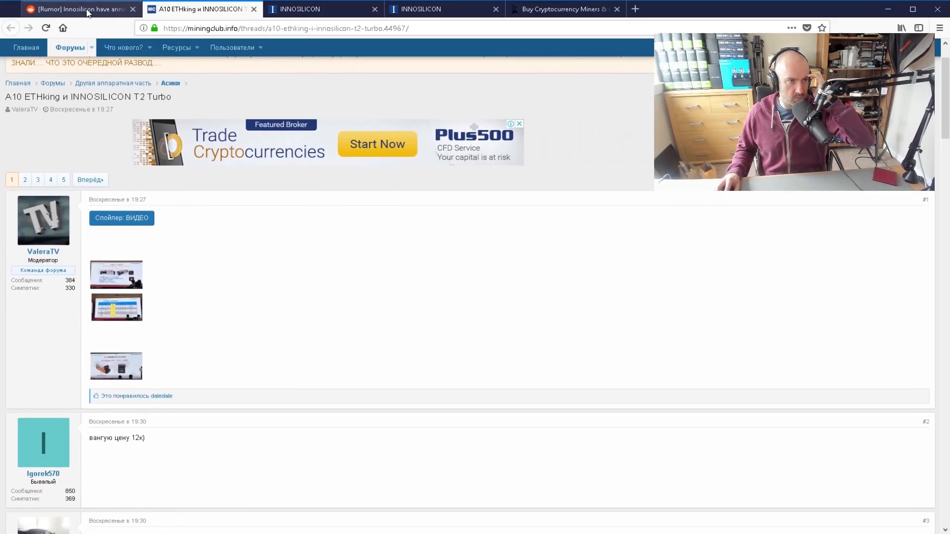
pyautogui.click(78, 9)
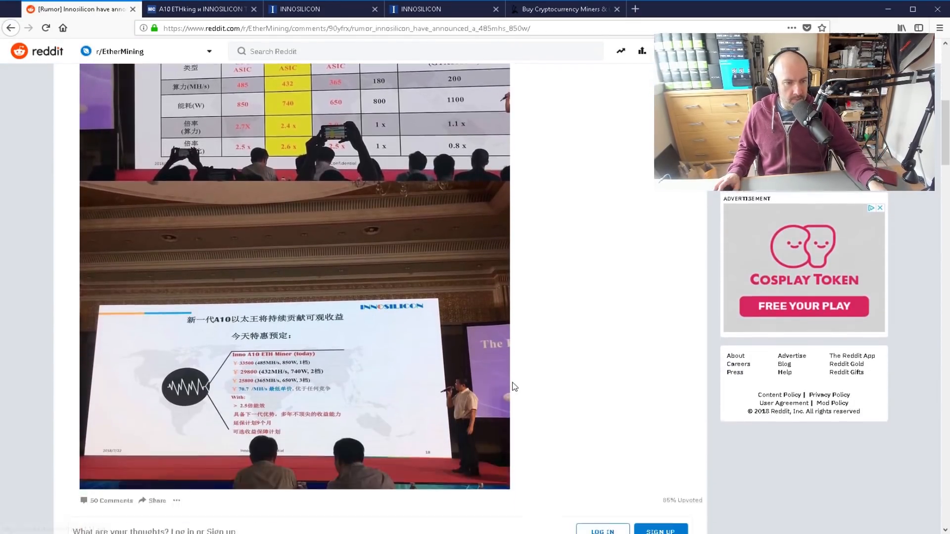
pyautogui.scroll(-3)
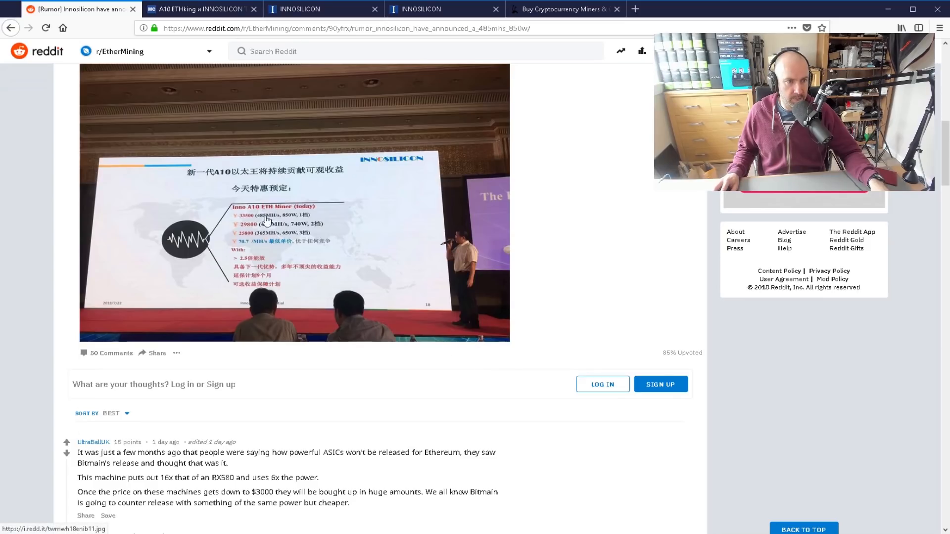
pyautogui.scroll(3)
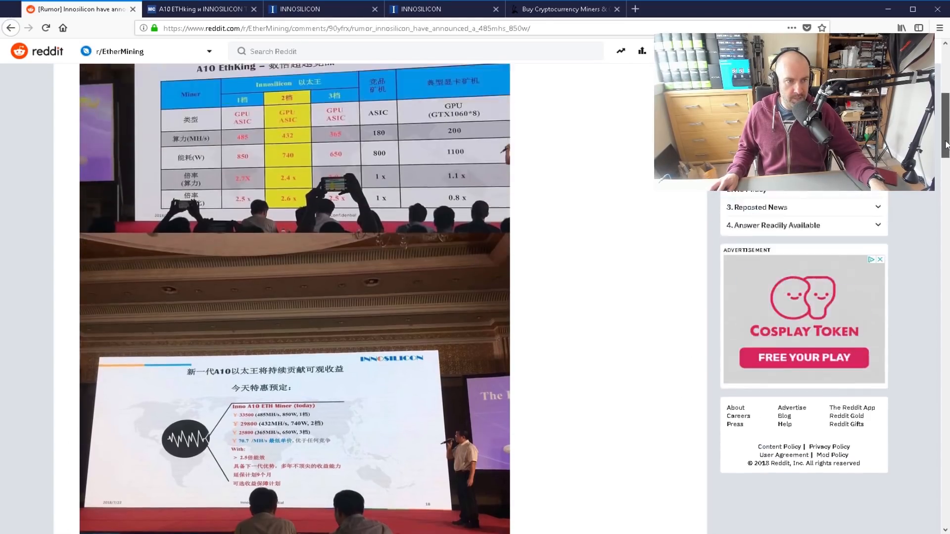
pyautogui.scroll(3)
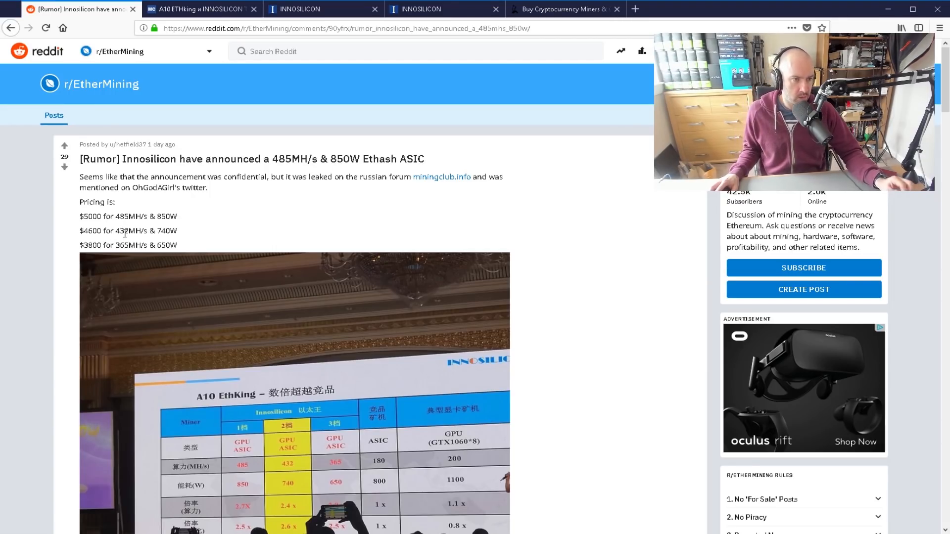
pyautogui.moveTo(219, 202)
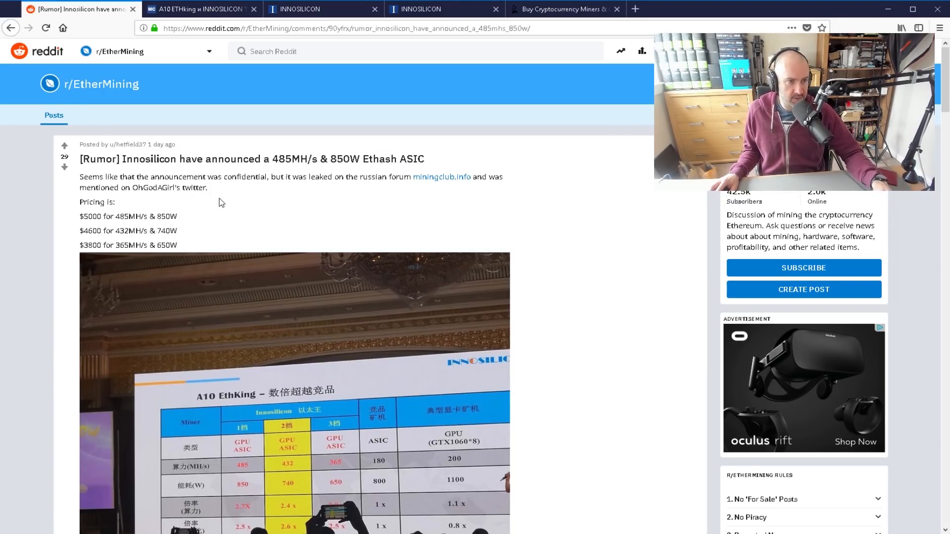
pyautogui.moveTo(189, 216)
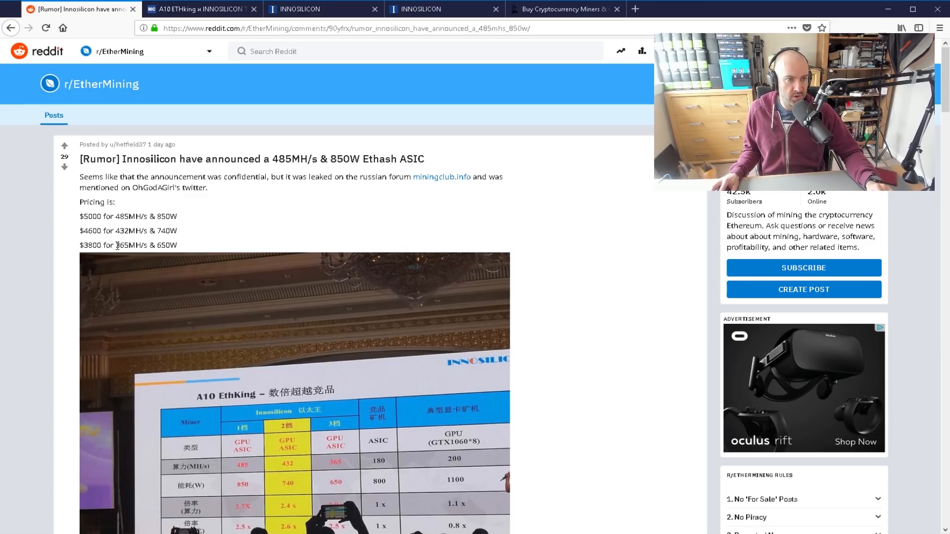
pyautogui.moveTo(195, 234)
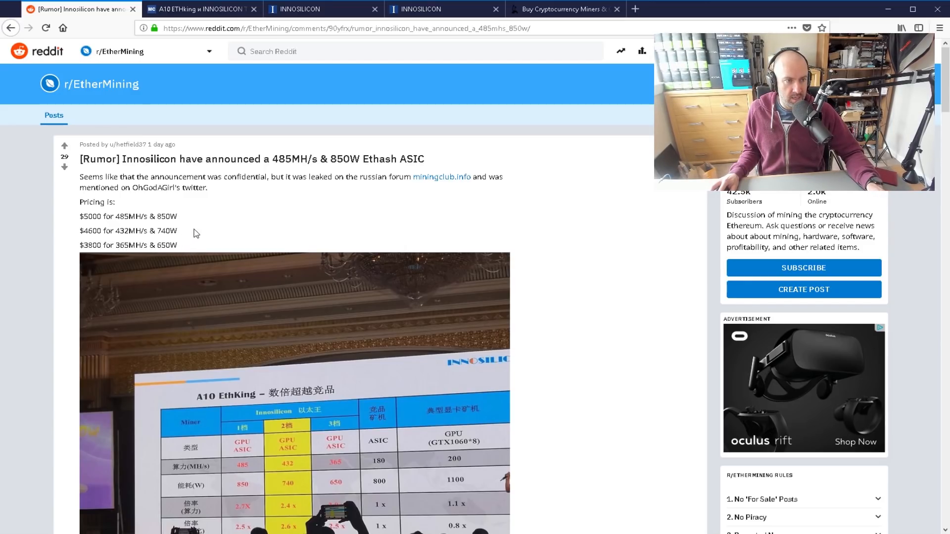
pyautogui.moveTo(159, 246)
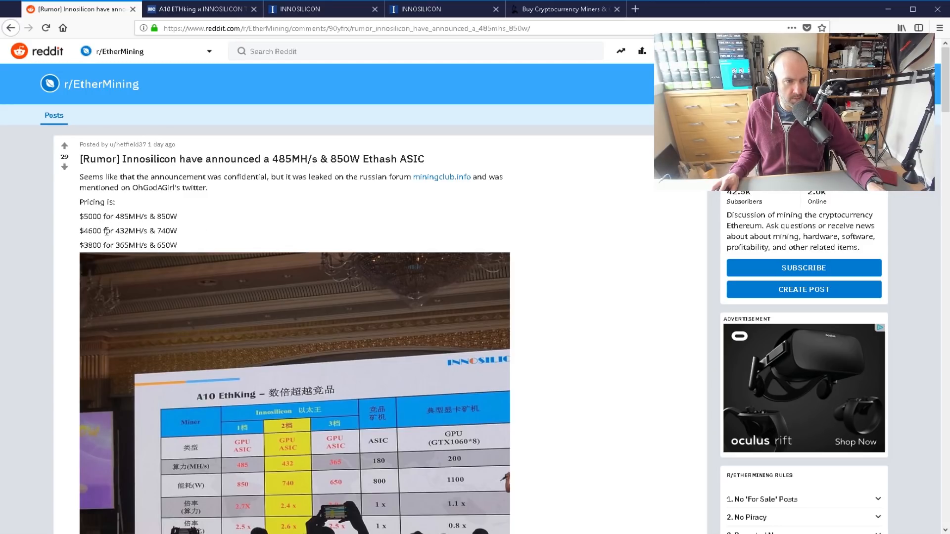
# Browse Innosilicon's Terminator 2, A9 ZMaster and D9 DecredMaster listings, then bring up Bitmain's Antminer E3 page.
pyautogui.doubleClick(144, 231)
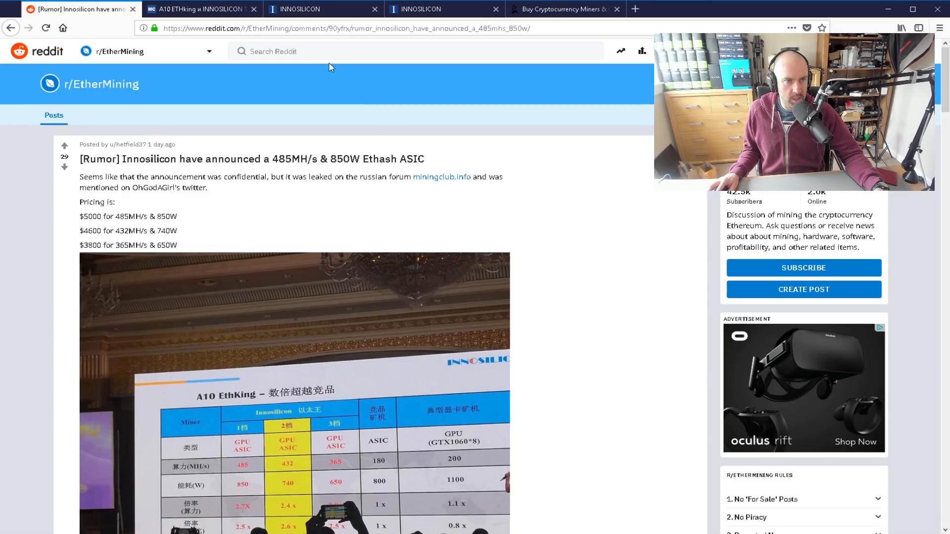
pyautogui.click(321, 9)
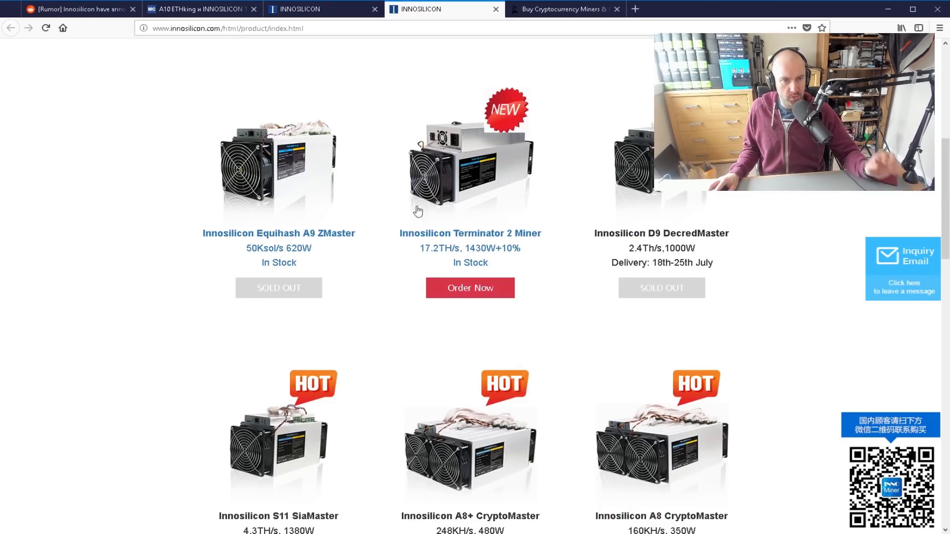
pyautogui.scroll(3)
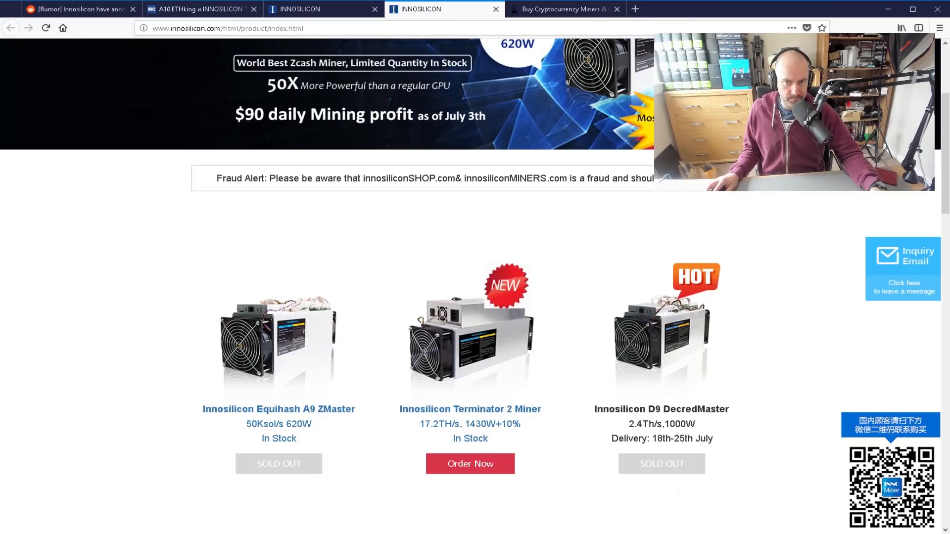
pyautogui.scroll(-3)
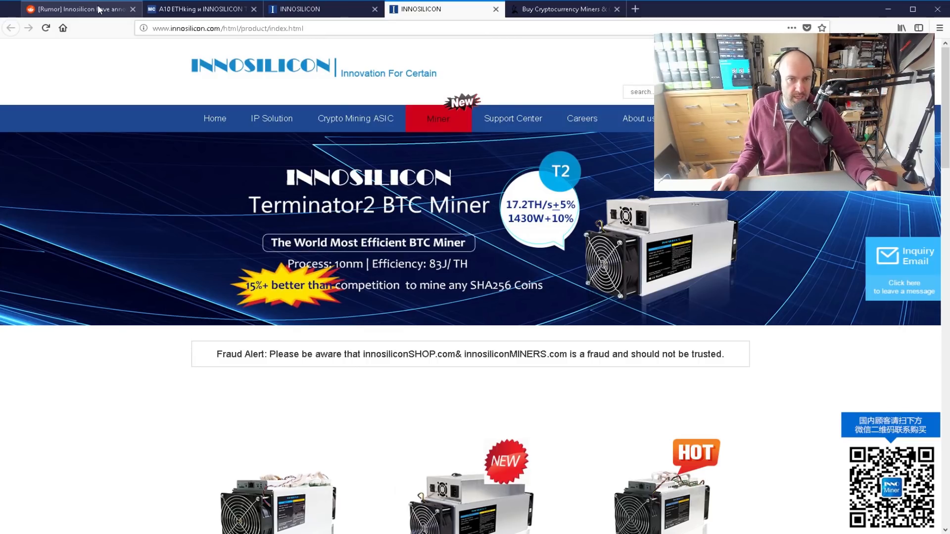
pyautogui.click(557, 8)
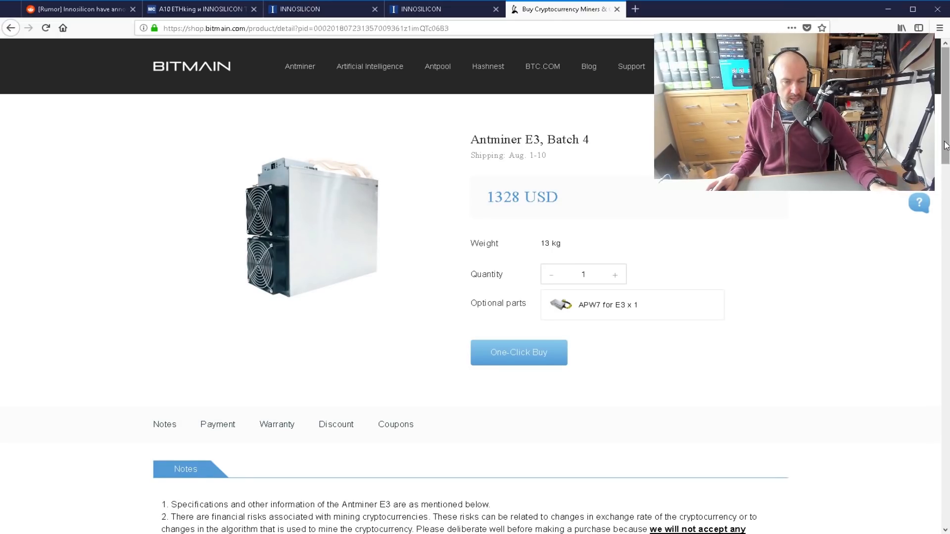
pyautogui.moveTo(197, 186)
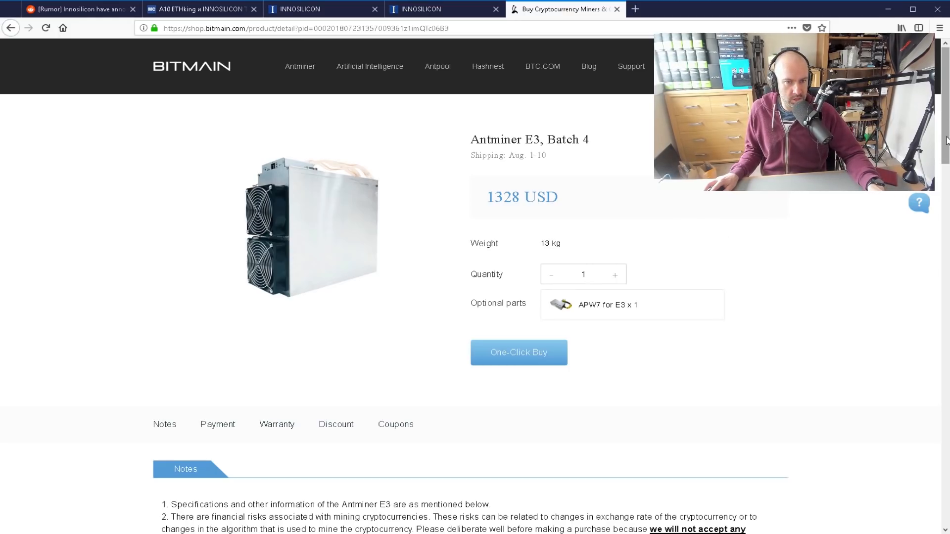
# Check the Antminer E3's 190 MH/s hash rate and 707 W power, then revisit the Reddit rumor post.
pyautogui.scroll(-3)
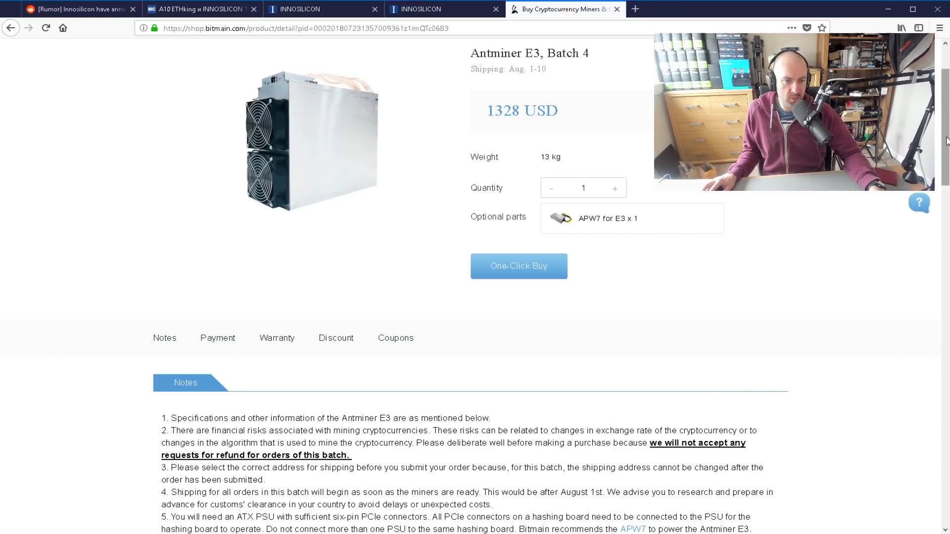
pyautogui.scroll(-3)
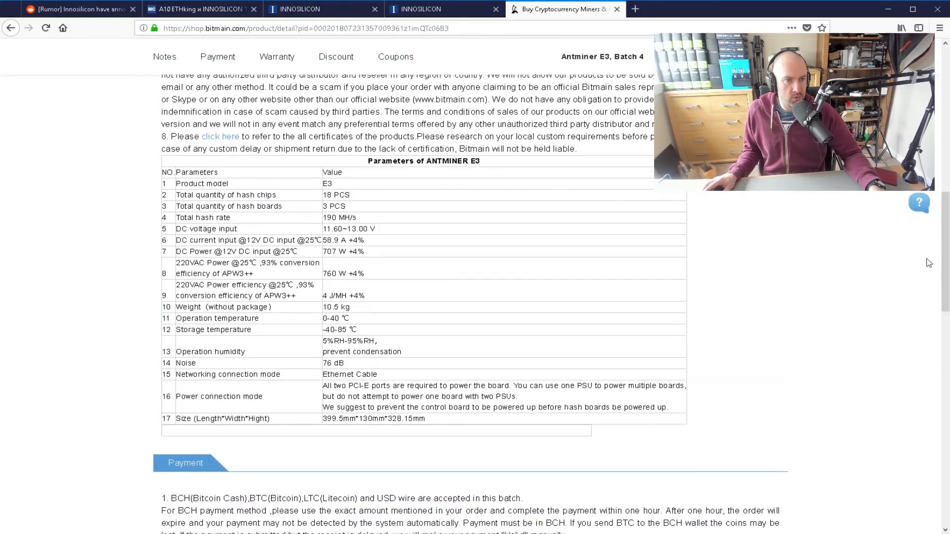
pyautogui.doubleClick(340, 218)
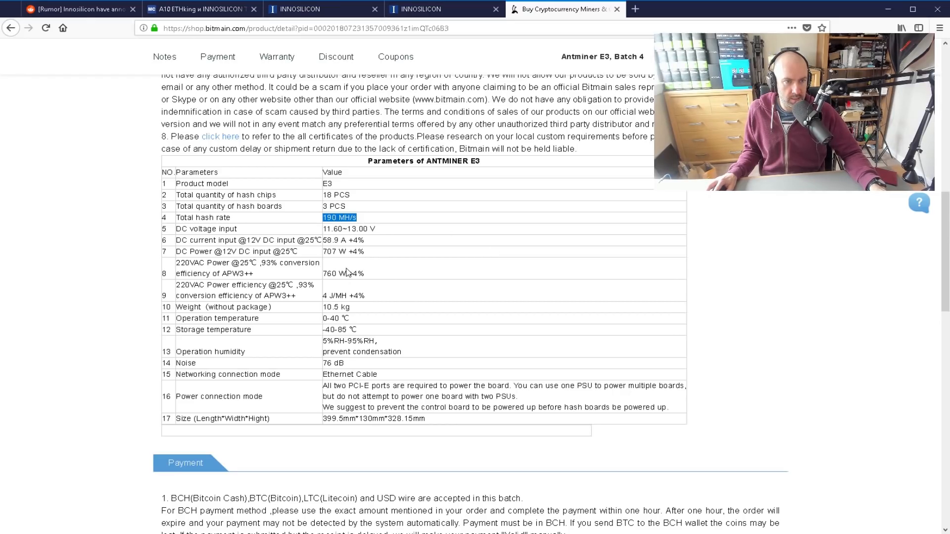
pyautogui.moveTo(324, 254)
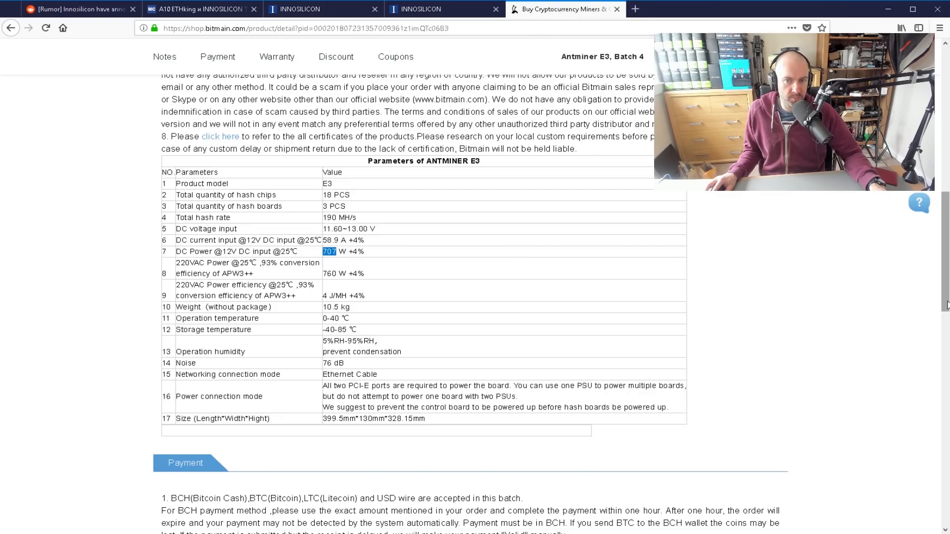
pyautogui.scroll(3)
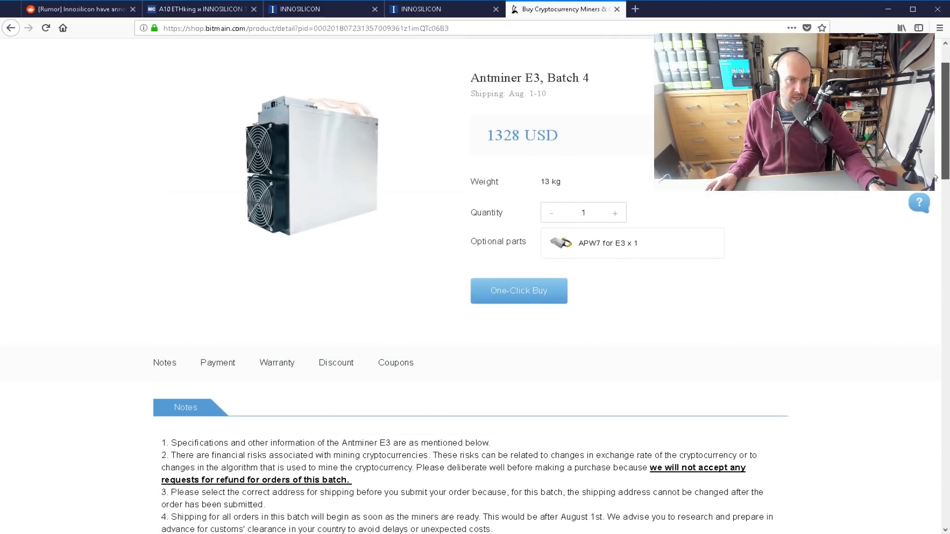
pyautogui.click(78, 9)
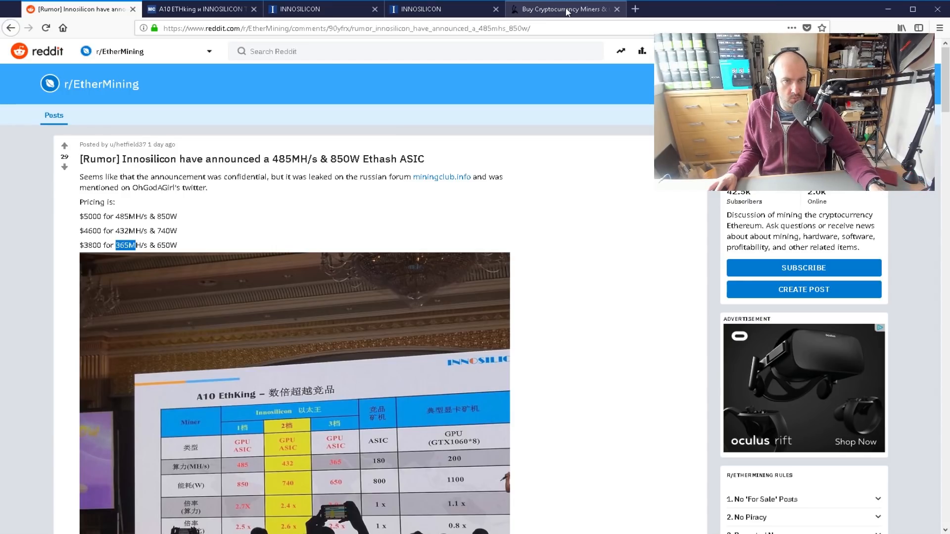
pyautogui.click(563, 8)
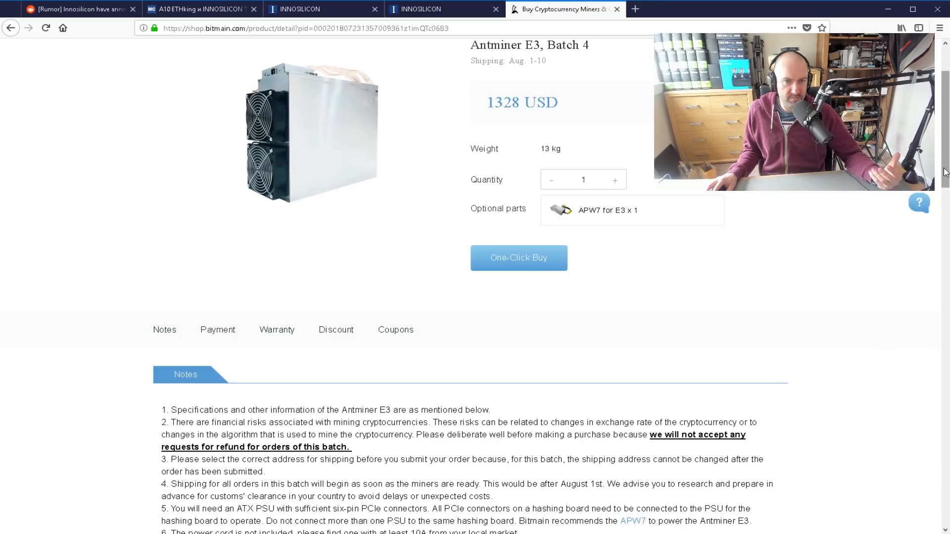
pyautogui.scroll(3)
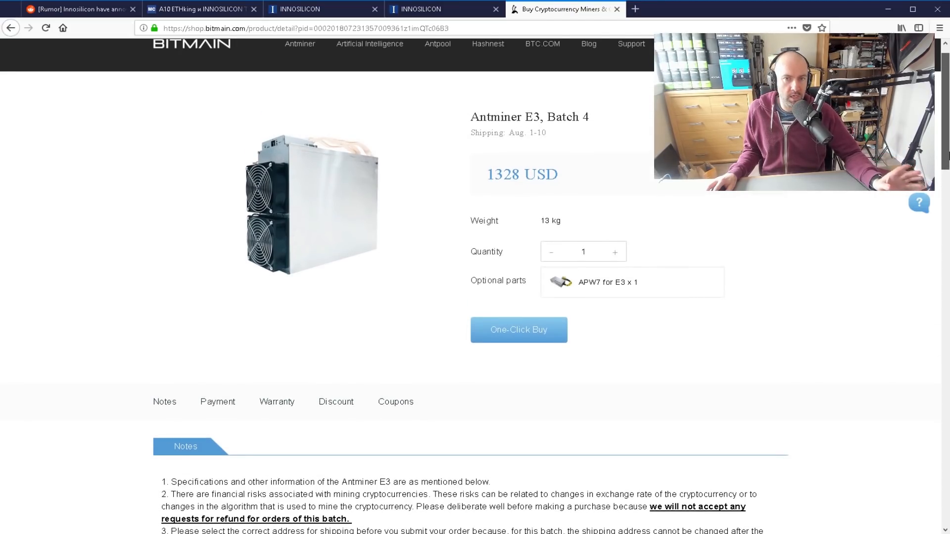
pyautogui.scroll(3)
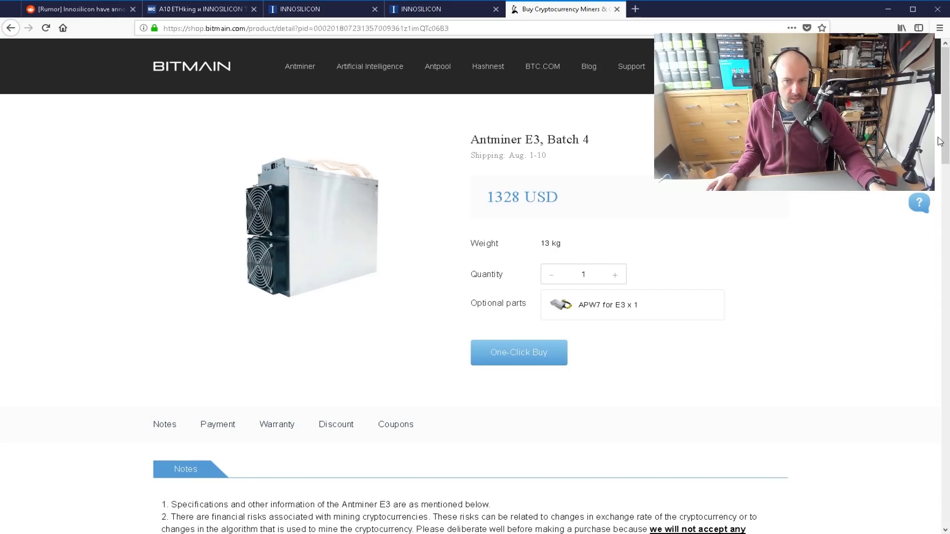
pyautogui.scroll(-3)
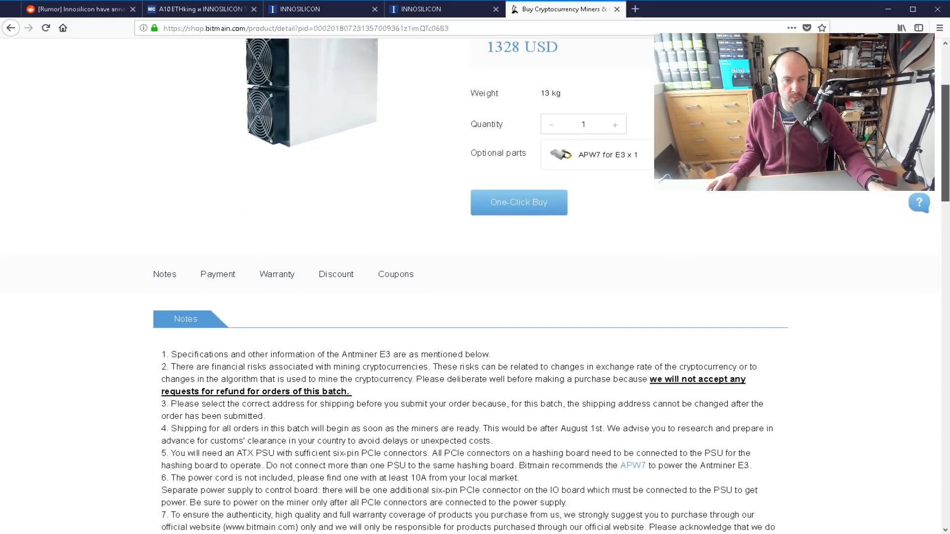
pyautogui.scroll(3)
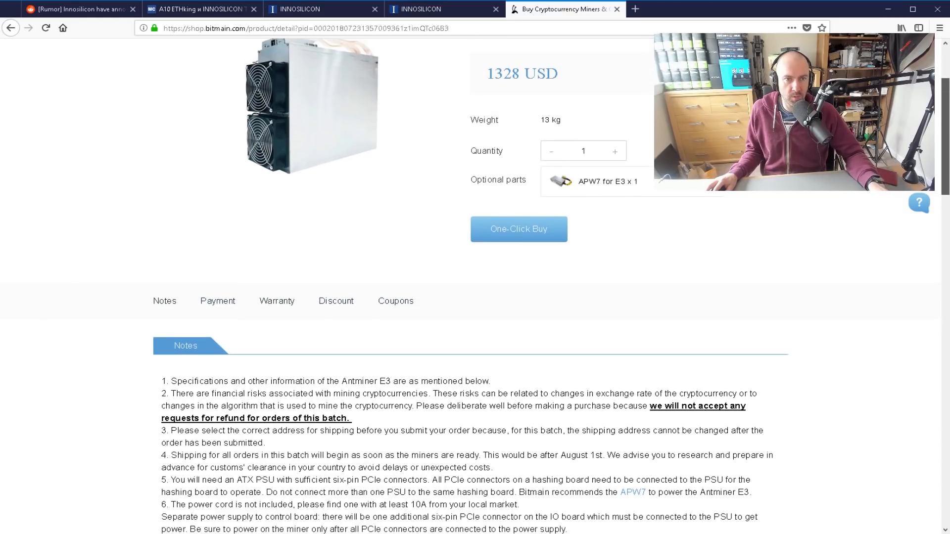
pyautogui.scroll(3)
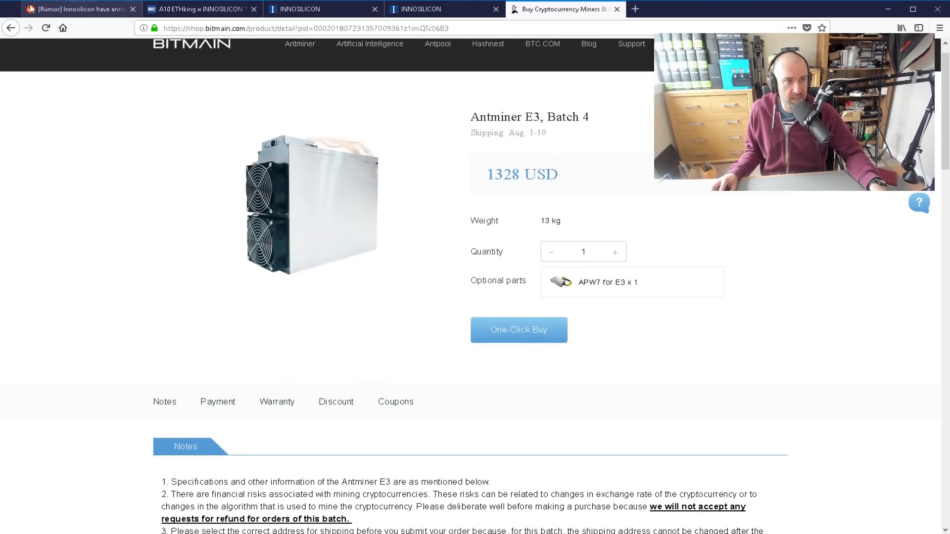
pyautogui.click(78, 8)
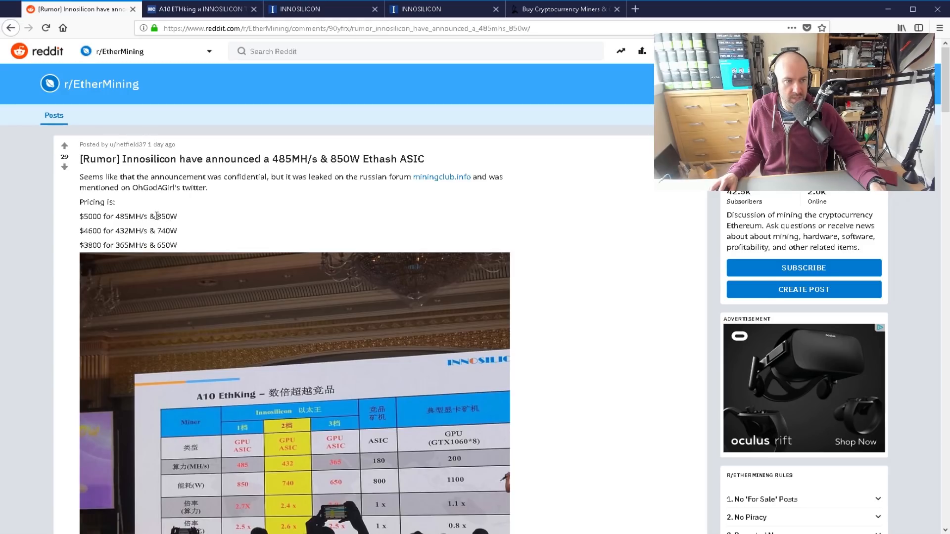
pyautogui.doubleClick(169, 231)
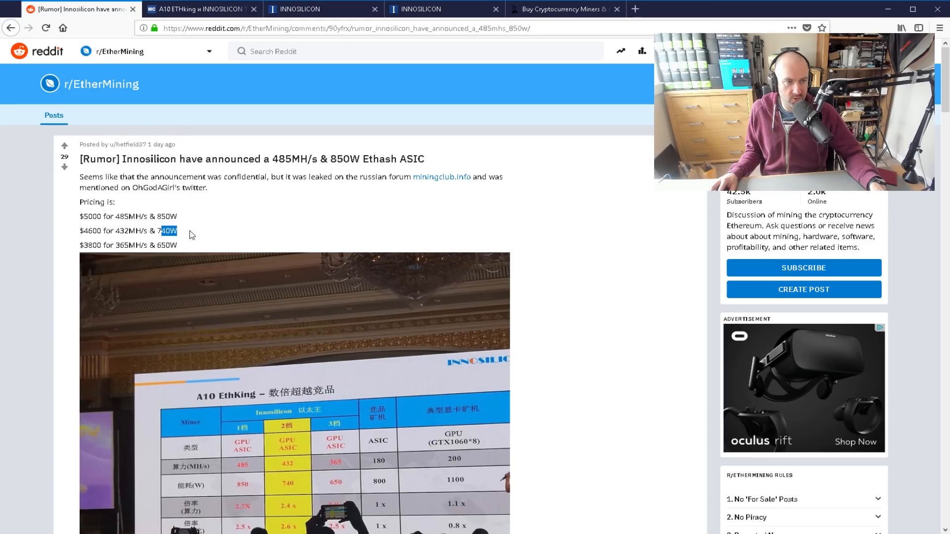
pyautogui.click(563, 9)
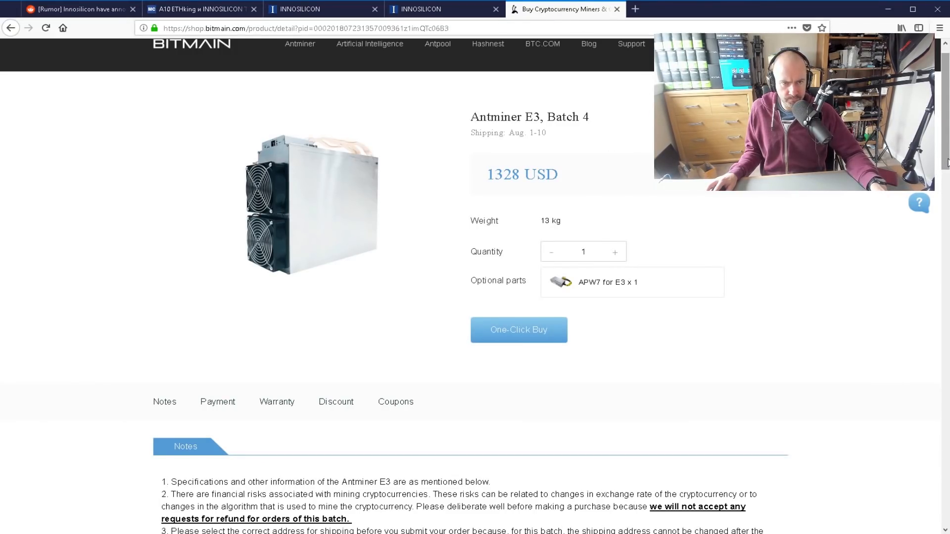
pyautogui.scroll(-3)
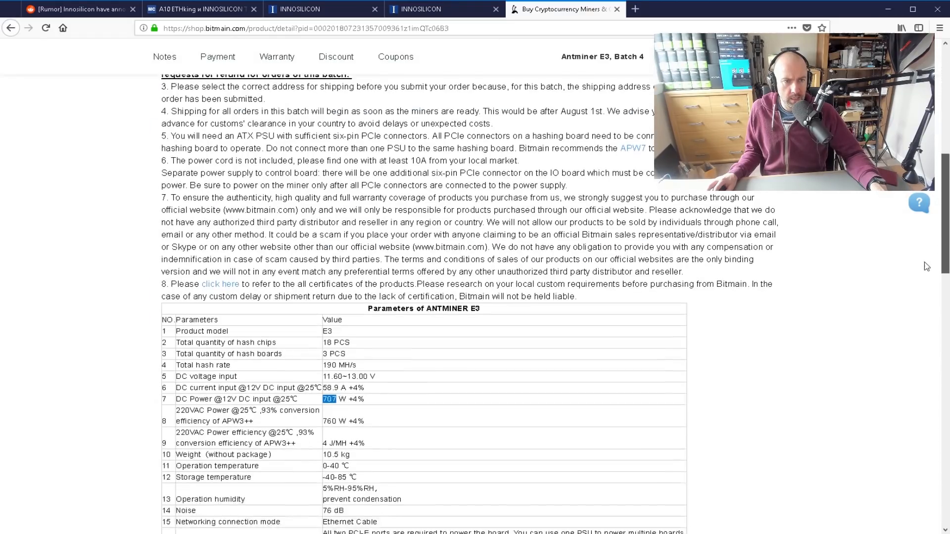
pyautogui.scroll(-3)
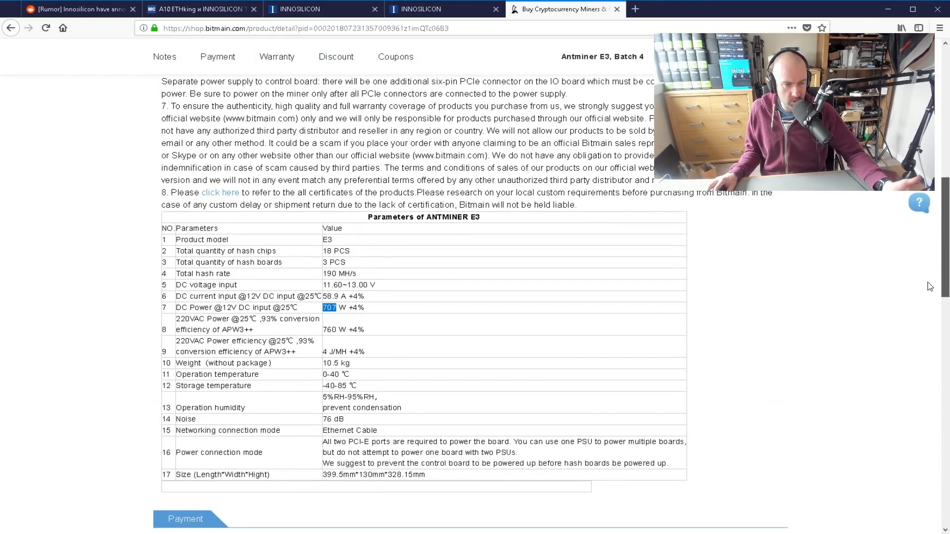
pyautogui.scroll(3)
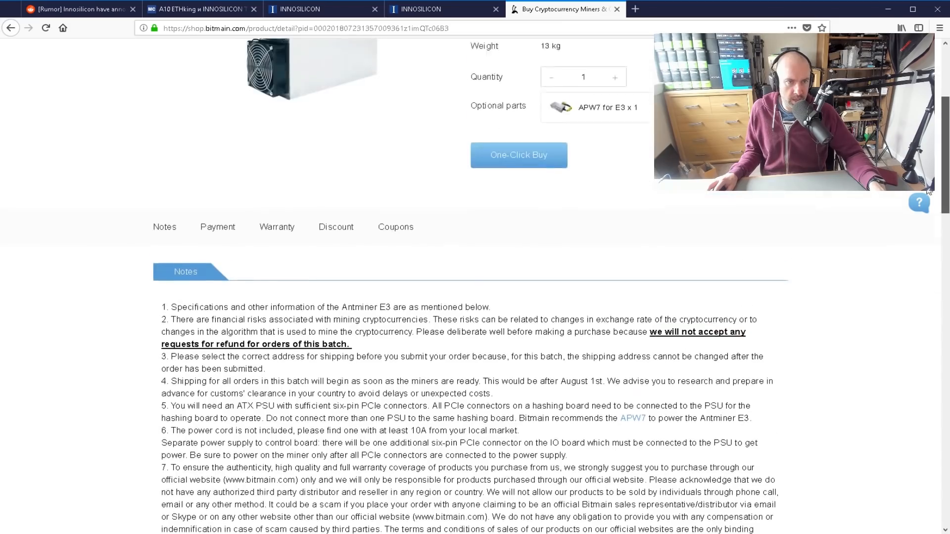
pyautogui.scroll(3)
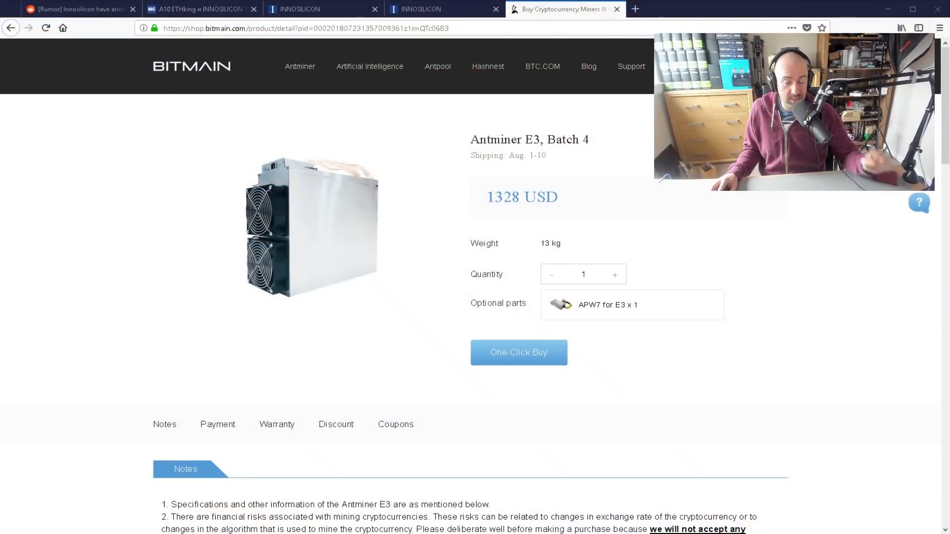
pyautogui.click(76, 8)
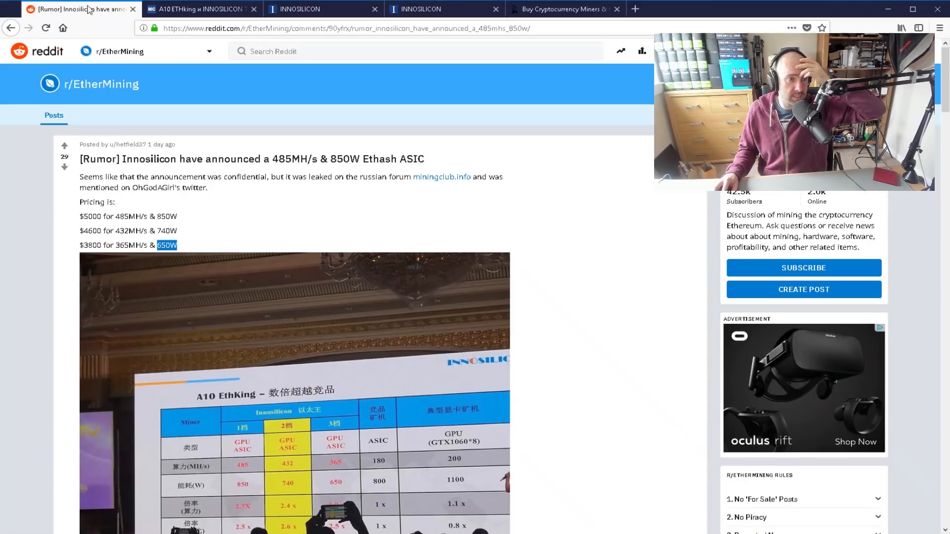
pyautogui.scroll(-3)
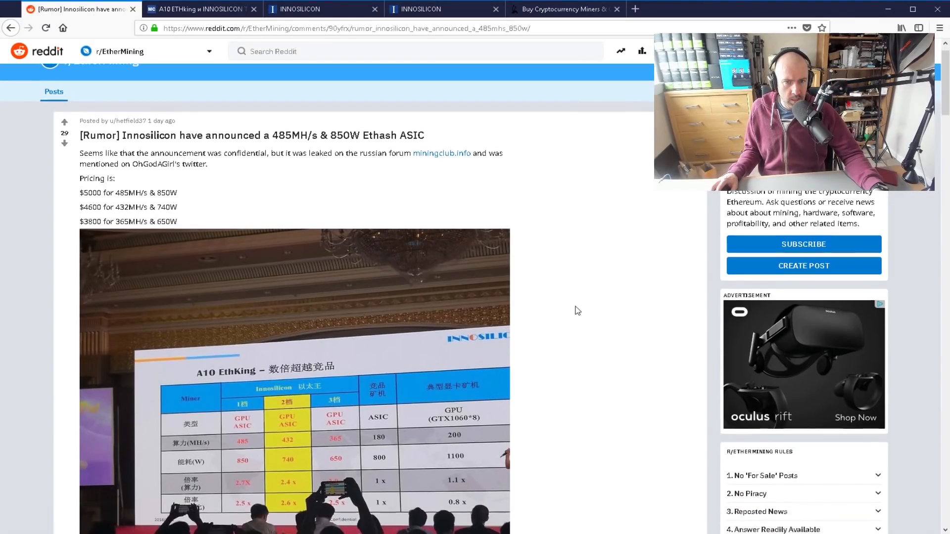
pyautogui.scroll(-3)
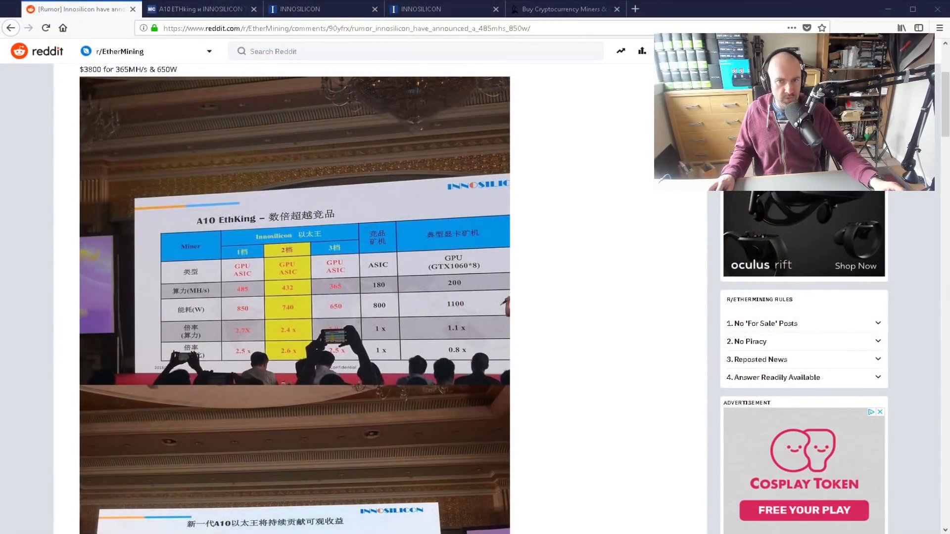
pyautogui.scroll(3)
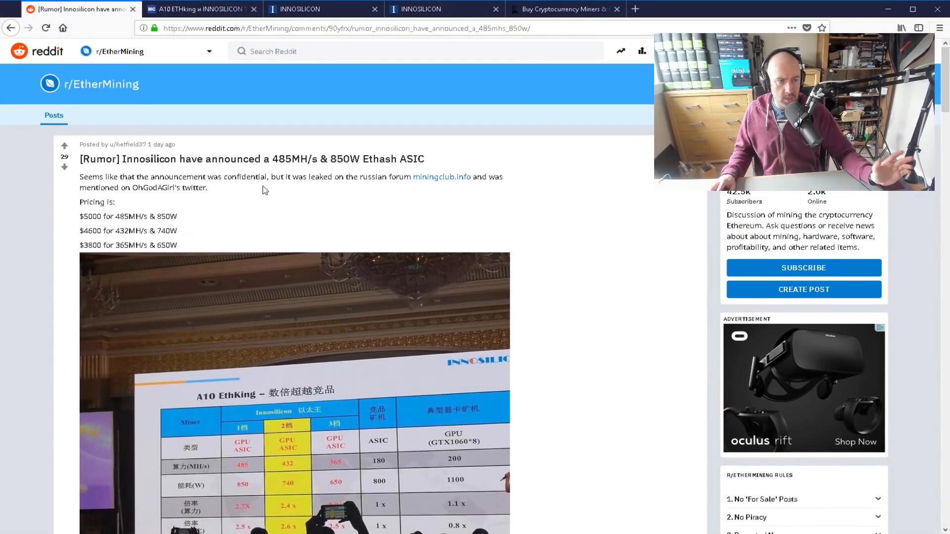
pyautogui.moveTo(305, 211)
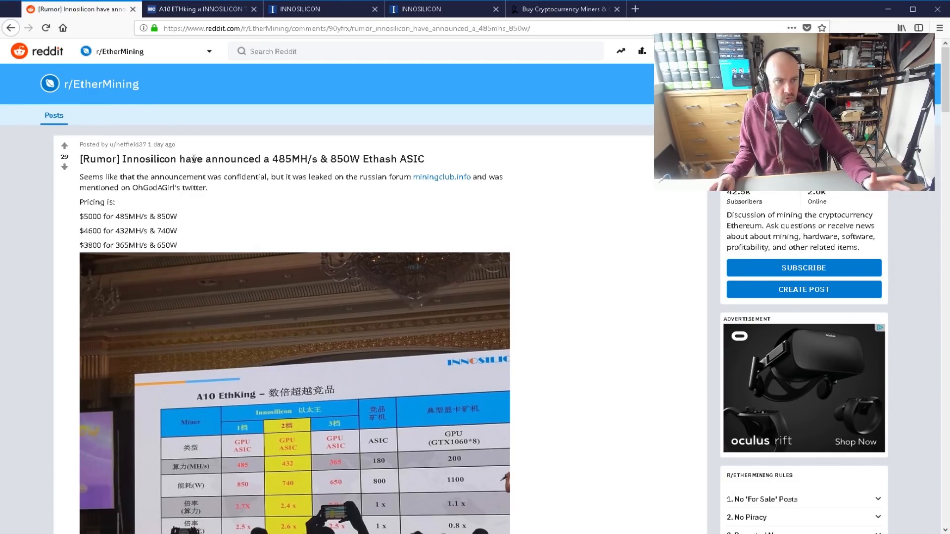
pyautogui.doubleClick(148, 158)
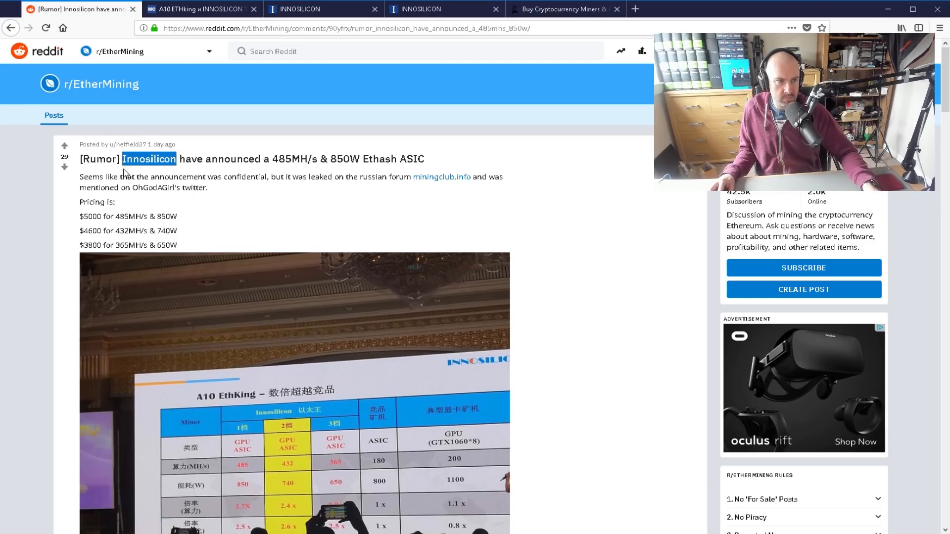
pyautogui.doubleClick(146, 216)
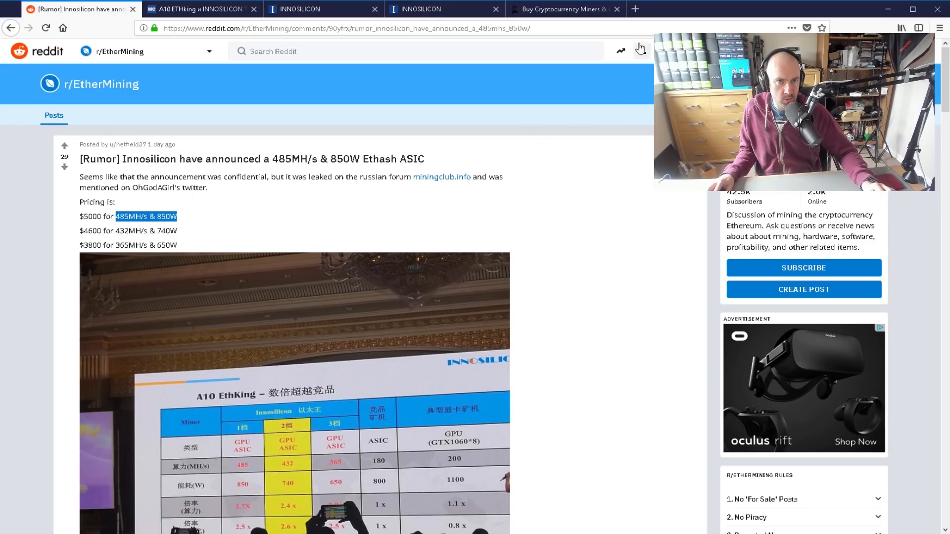
pyautogui.click(563, 8)
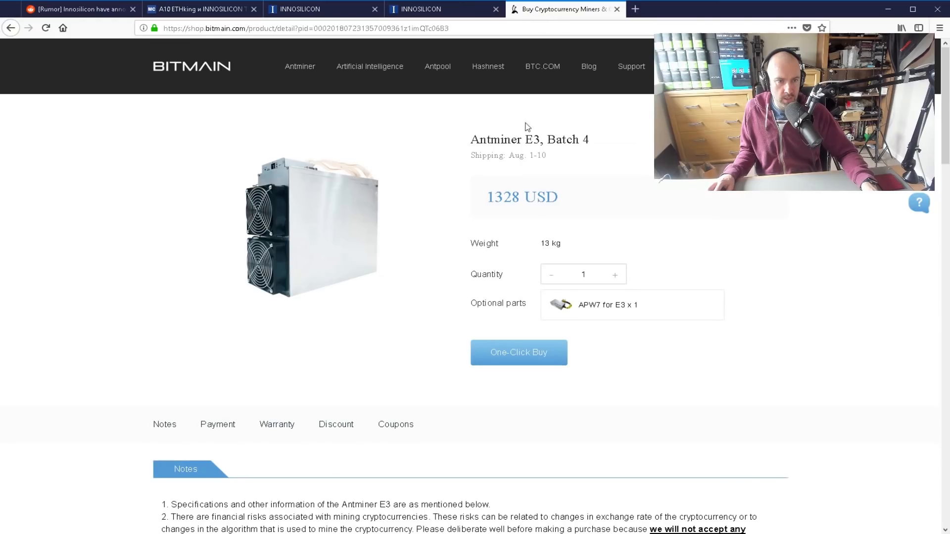
# Scroll down the Antminer E3 page to its parameters table showing hash rate and power.
pyautogui.scroll(-3)
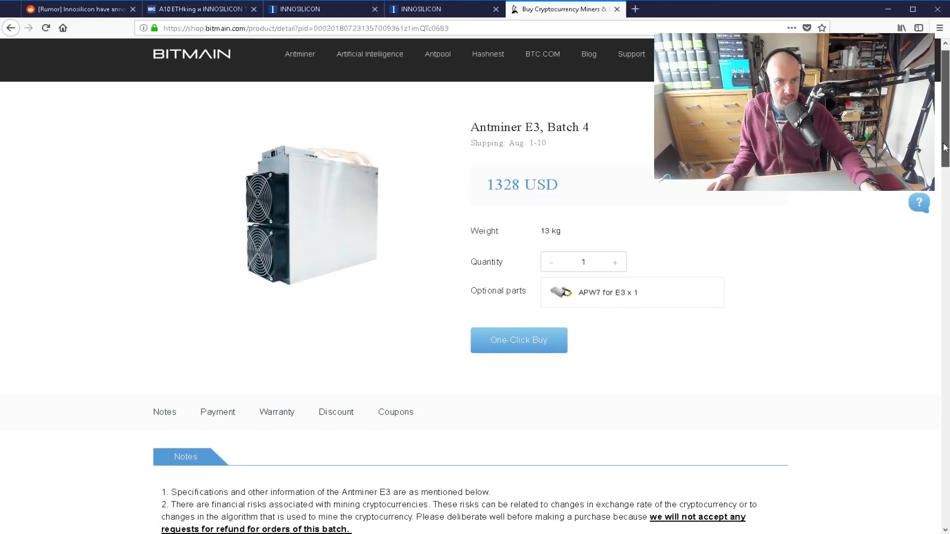
pyautogui.scroll(-3)
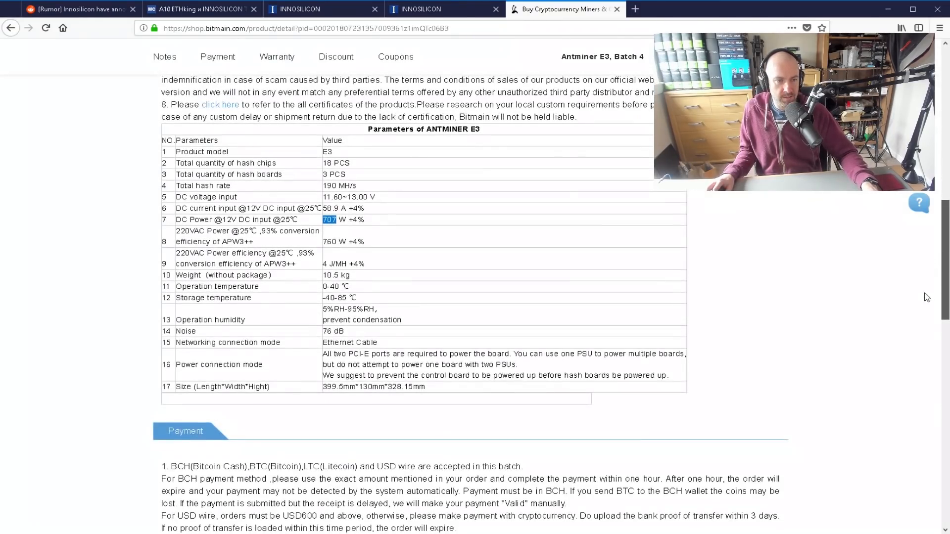